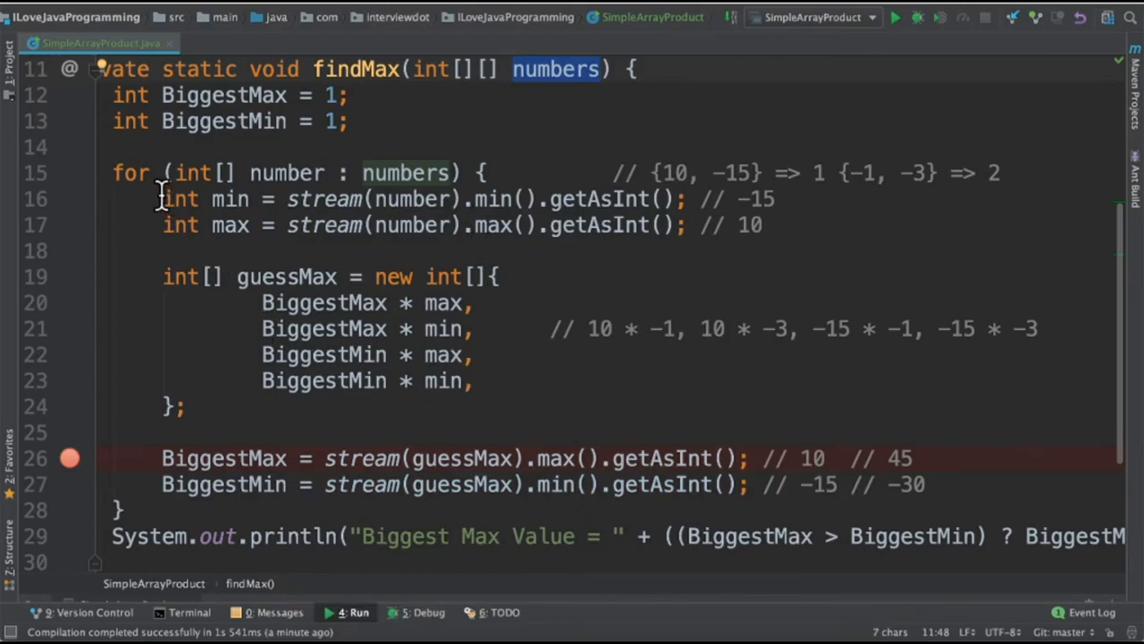
# Inspect the println ternary, run findMax, and highlight the printed result 45 in the console.
pyautogui.doubleClick(286, 173)
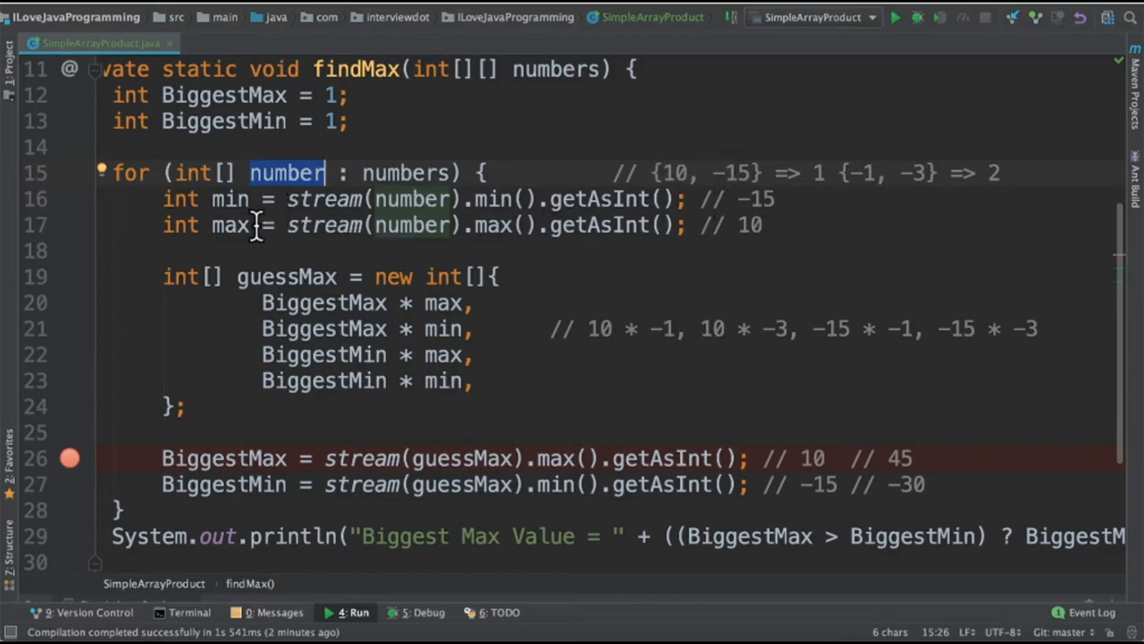
pyautogui.click(505, 224)
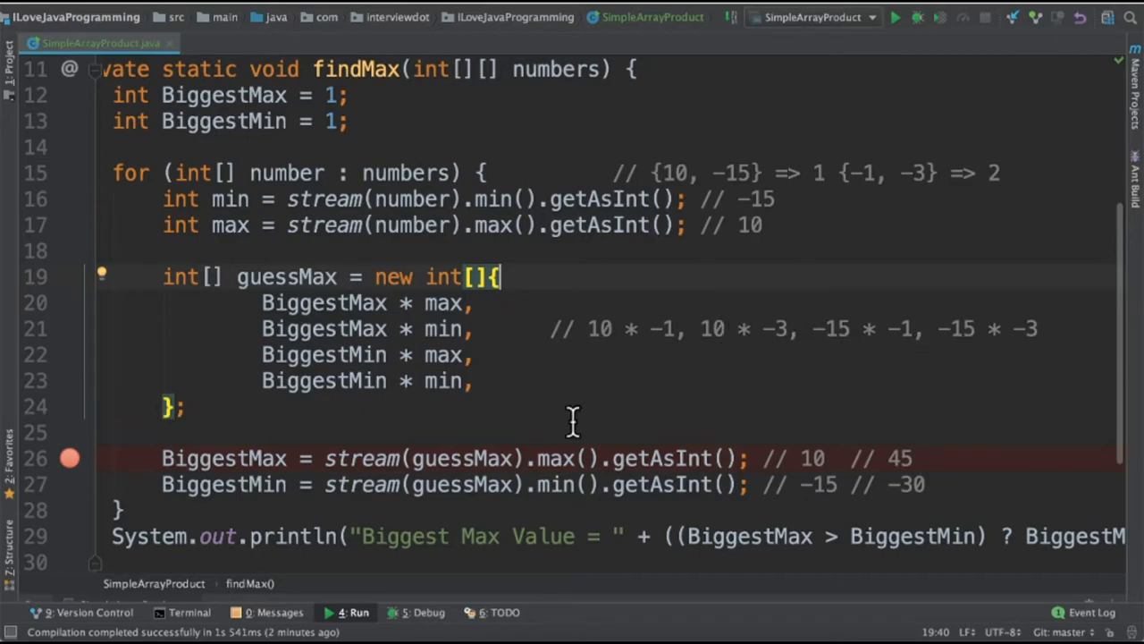
pyautogui.moveTo(572, 484)
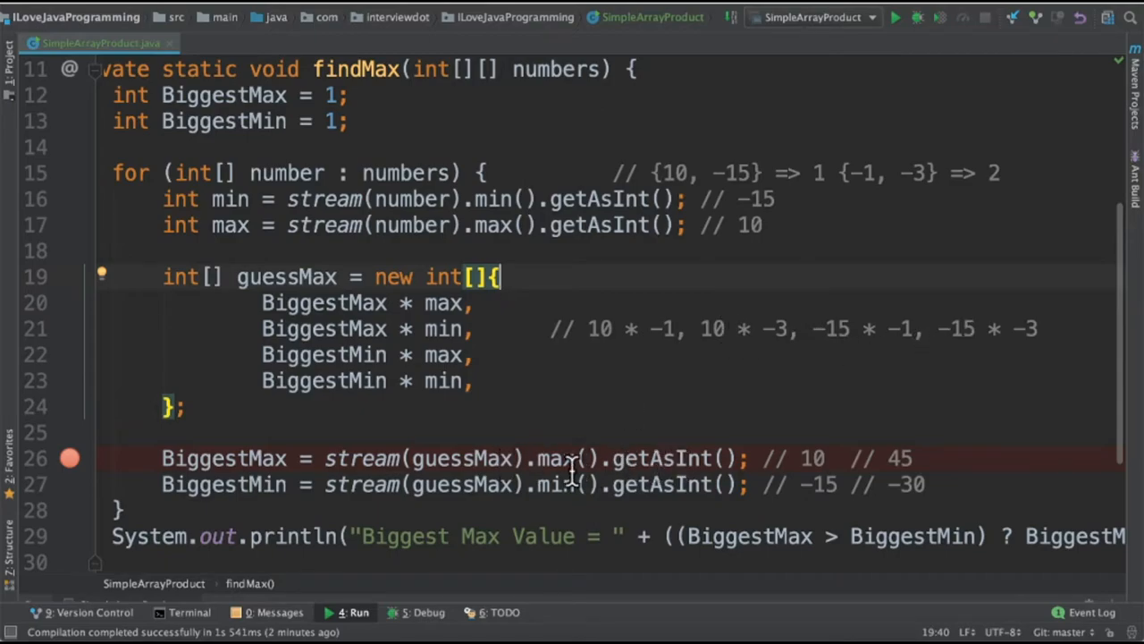
pyautogui.moveTo(813, 458)
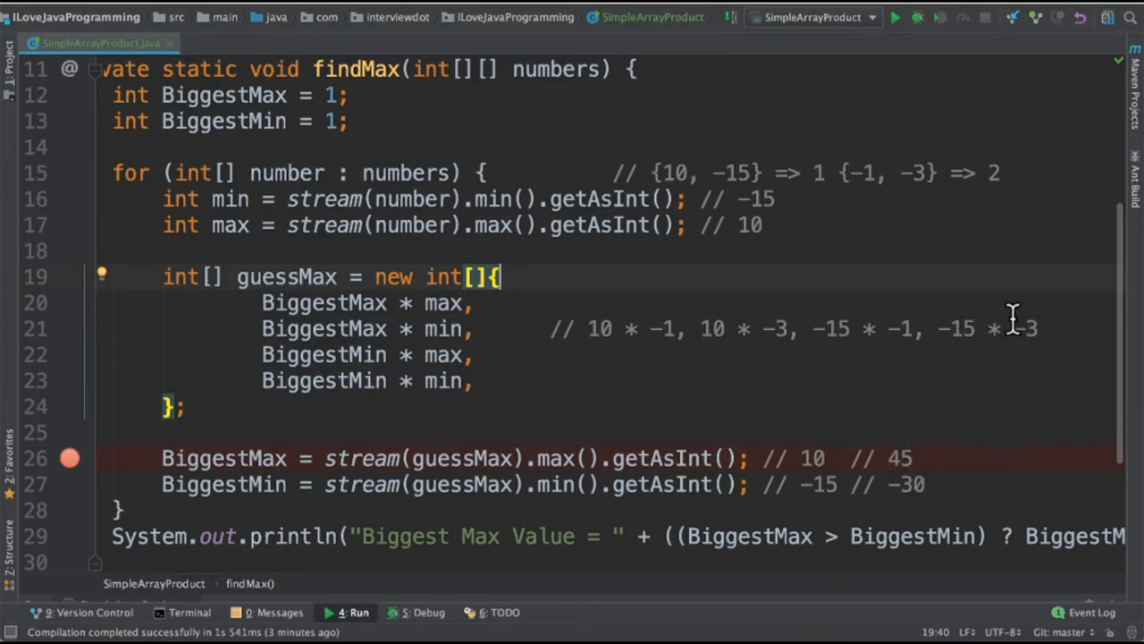
pyautogui.hscroll(3)
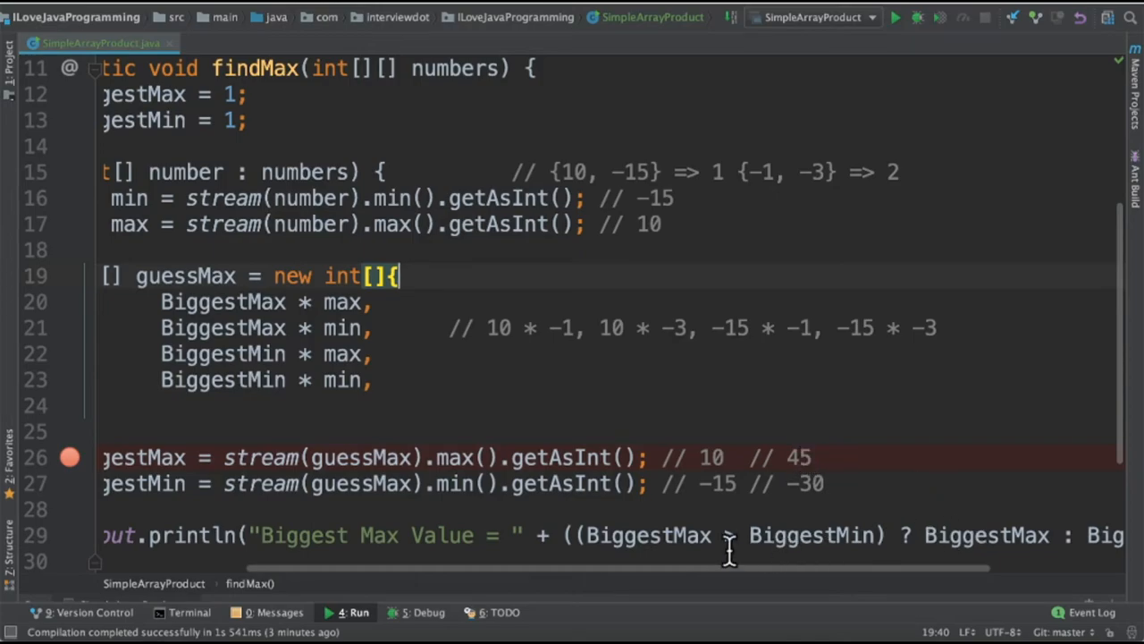
pyautogui.moveTo(800, 534)
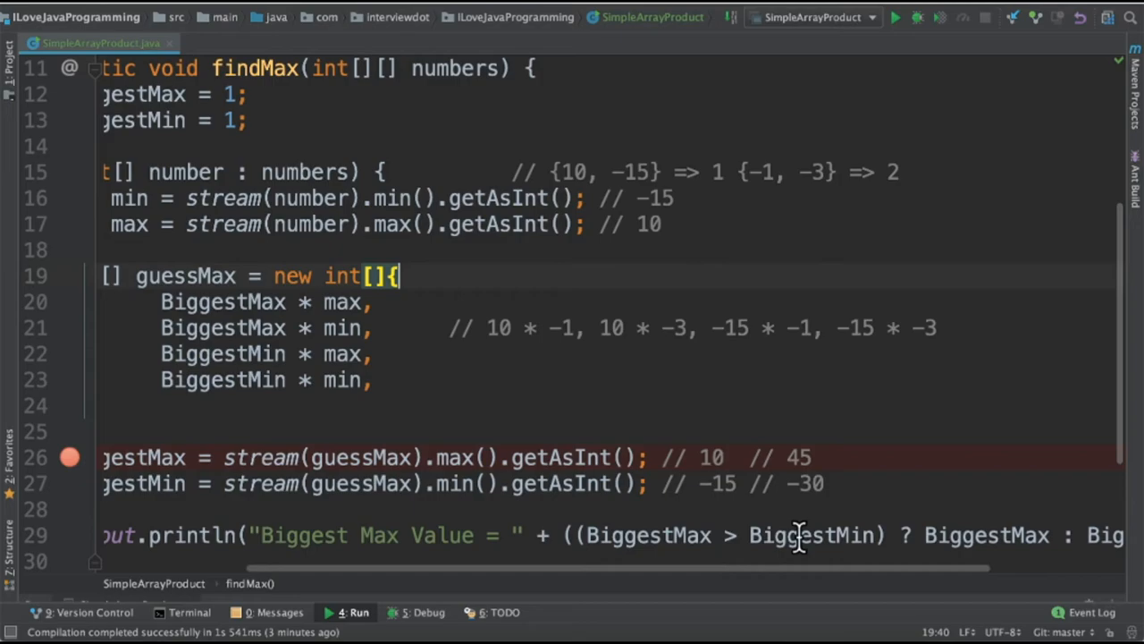
pyautogui.doubleClick(987, 535)
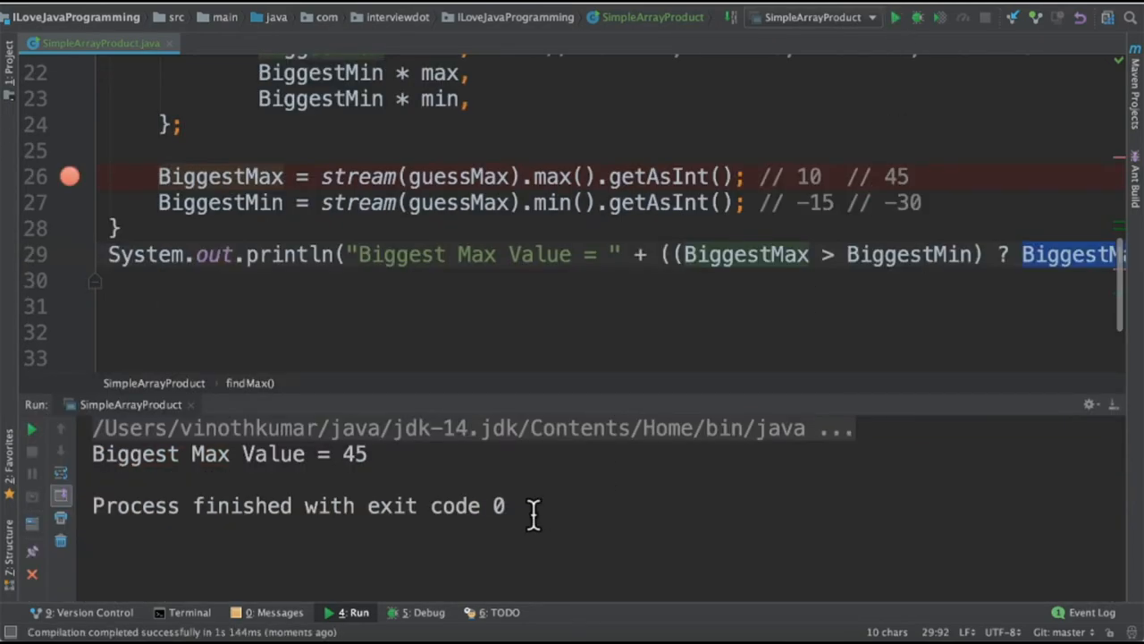
pyautogui.doubleClick(354, 453)
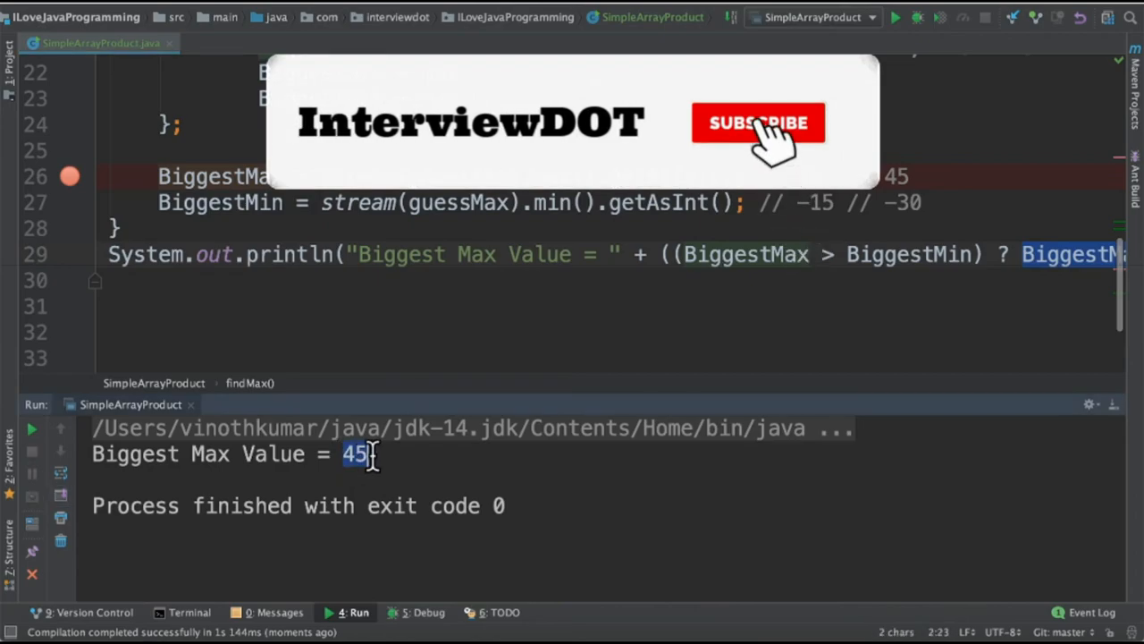